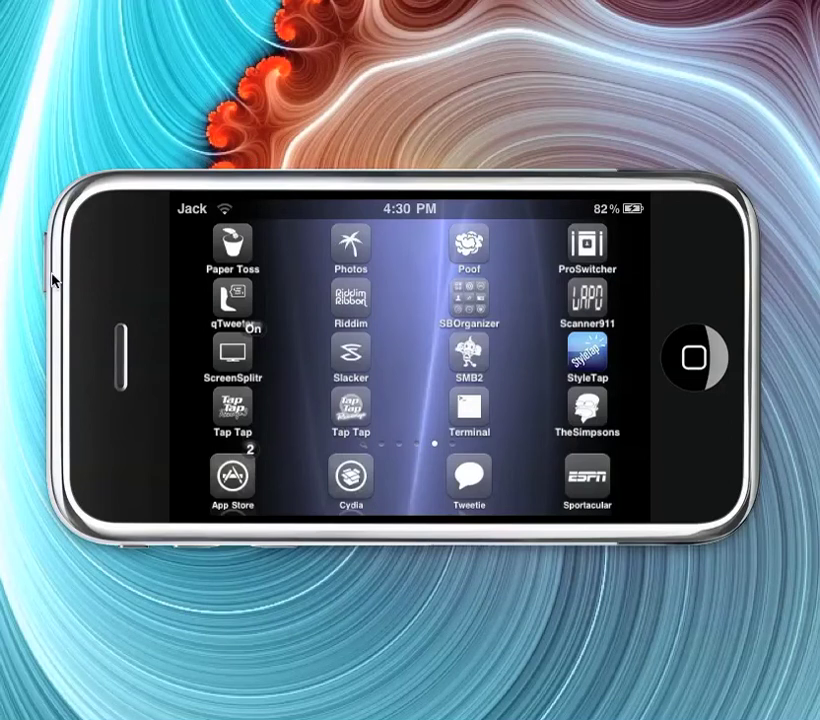
mouse_move(435, 290)
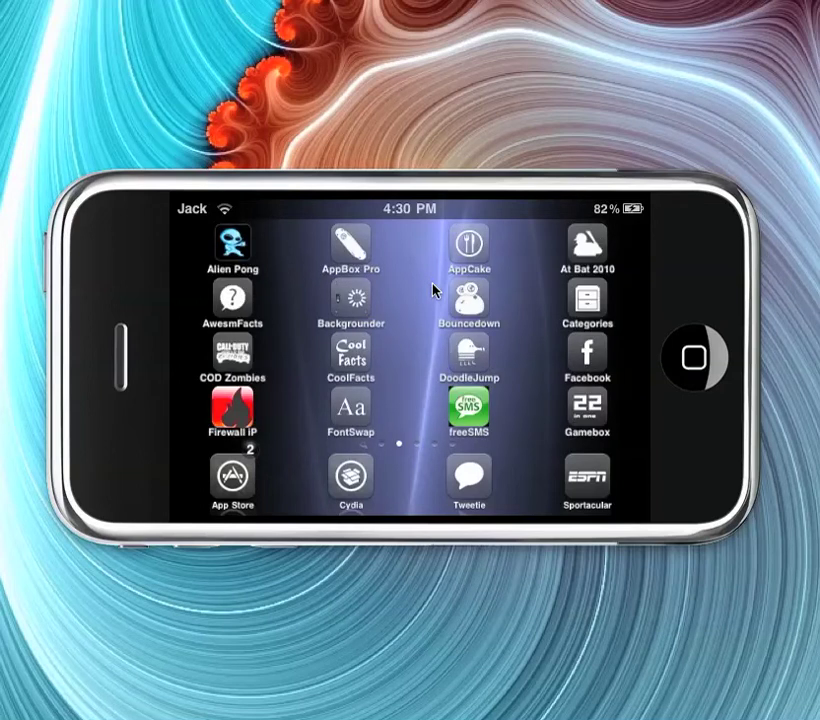
Step: Page back through the landscape home screen to the first stock apps page
scroll(left, 3)
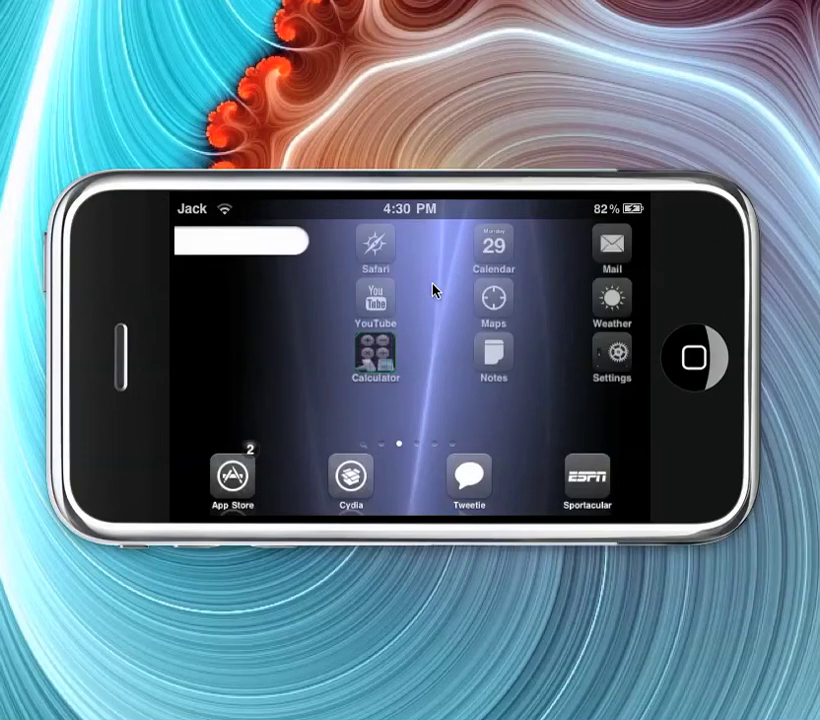
scroll(left, 3)
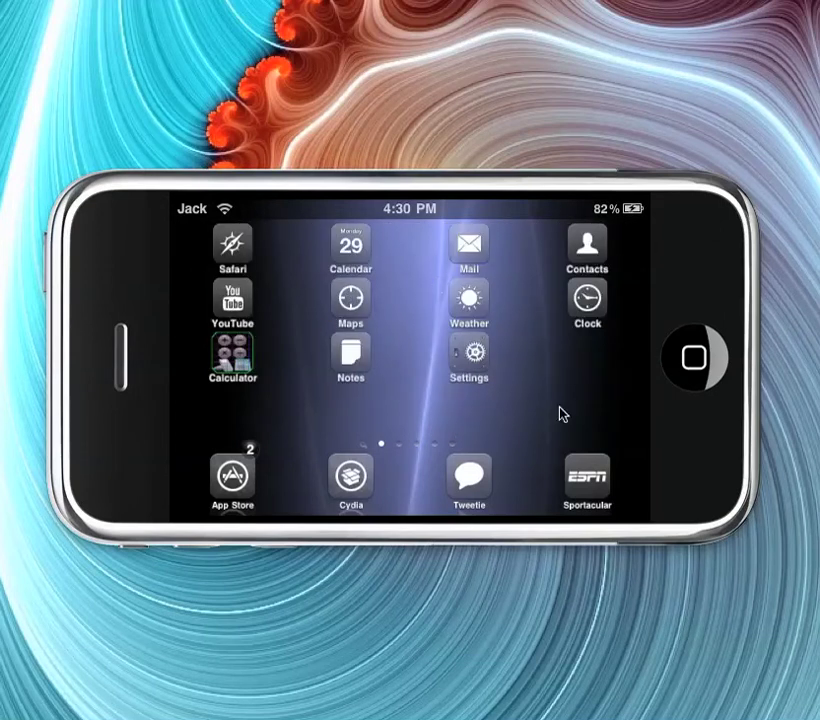
mouse_move(508, 408)
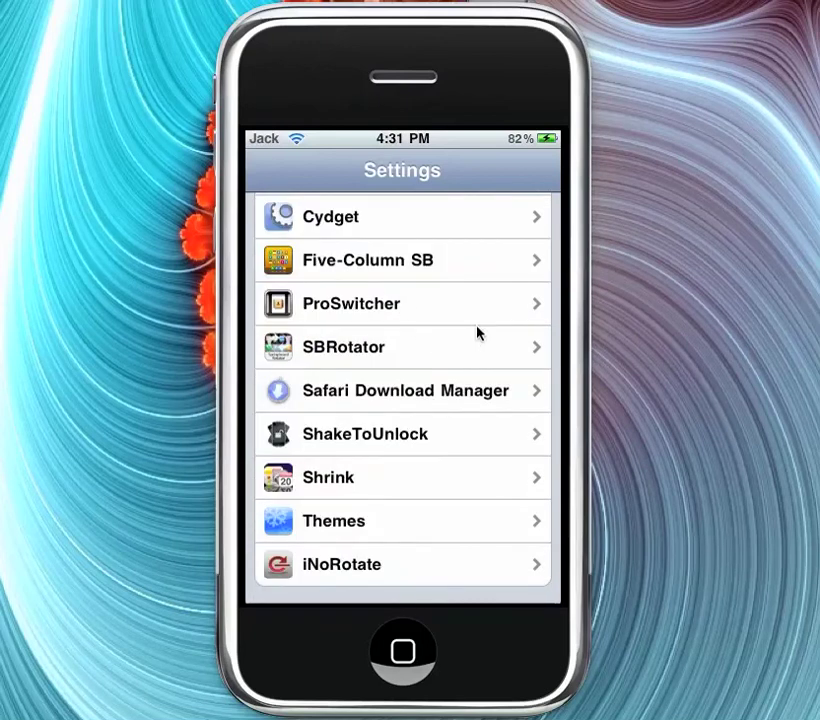
mouse_move(467, 344)
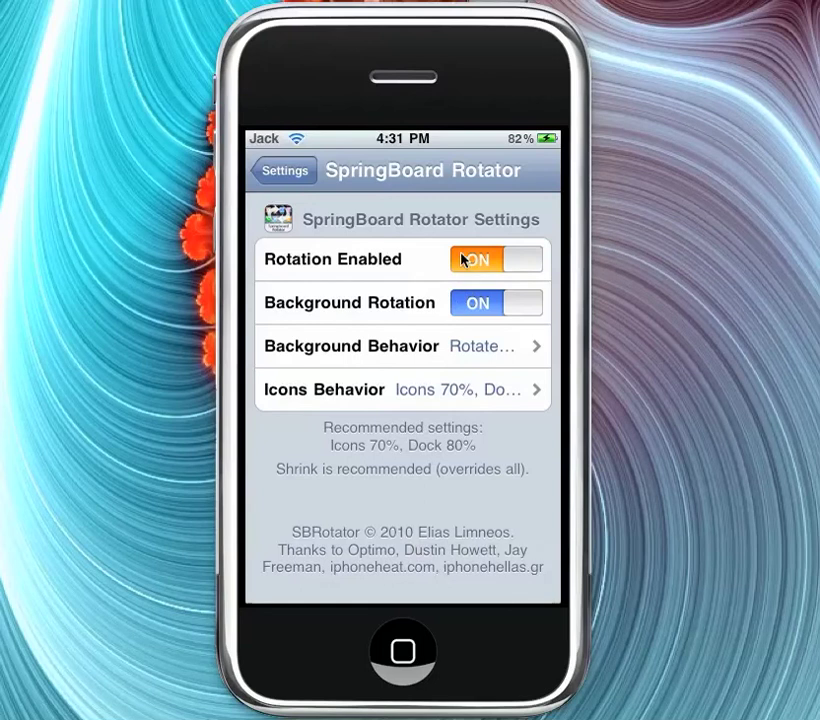
mouse_move(445, 258)
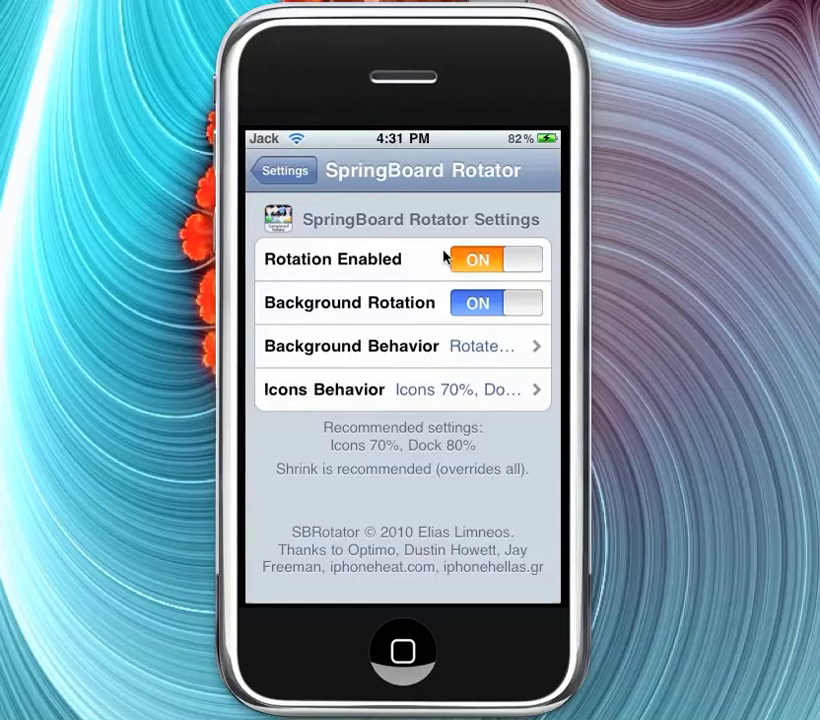
mouse_move(530, 300)
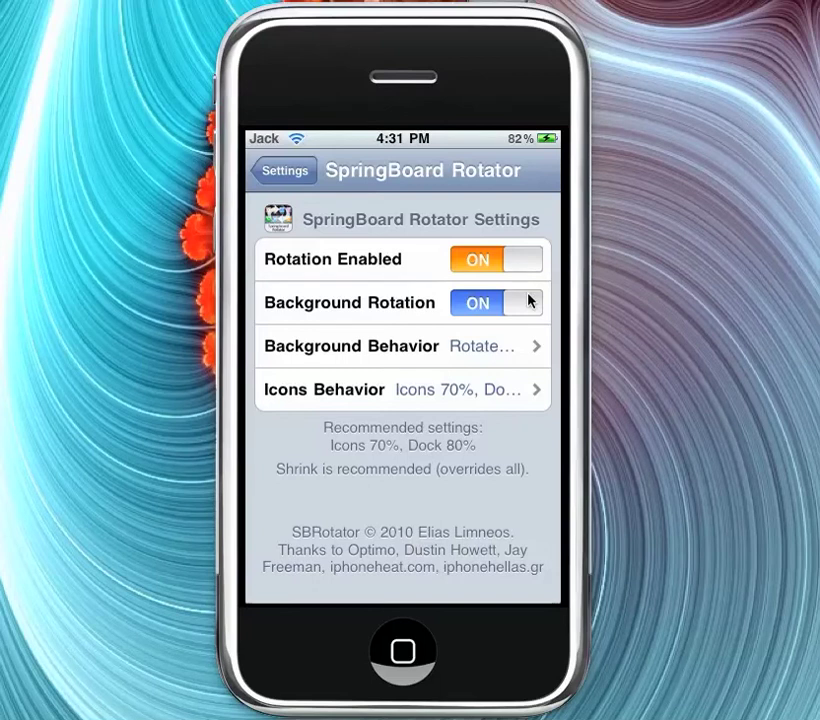
Step: Open SBRotator's Icons Behavior page showing Icons 70%, Dock 80% checked
click(400, 346)
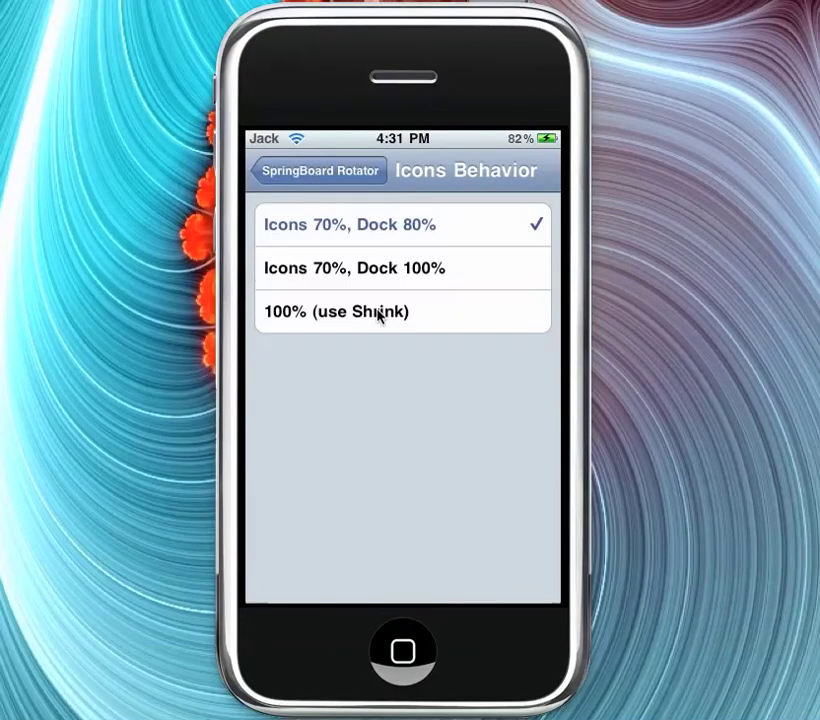
mouse_move(341, 234)
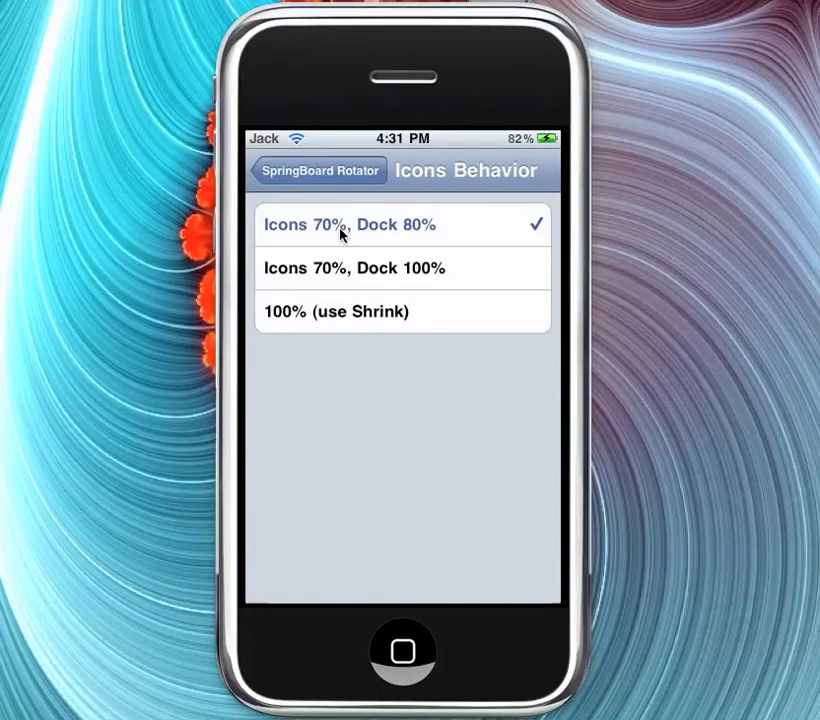
mouse_move(415, 263)
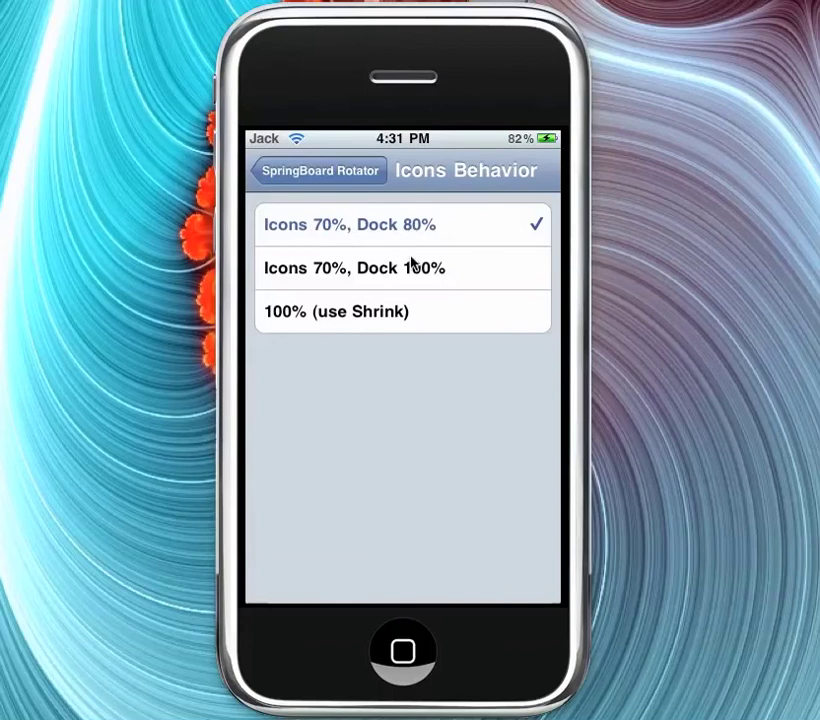
mouse_move(437, 256)
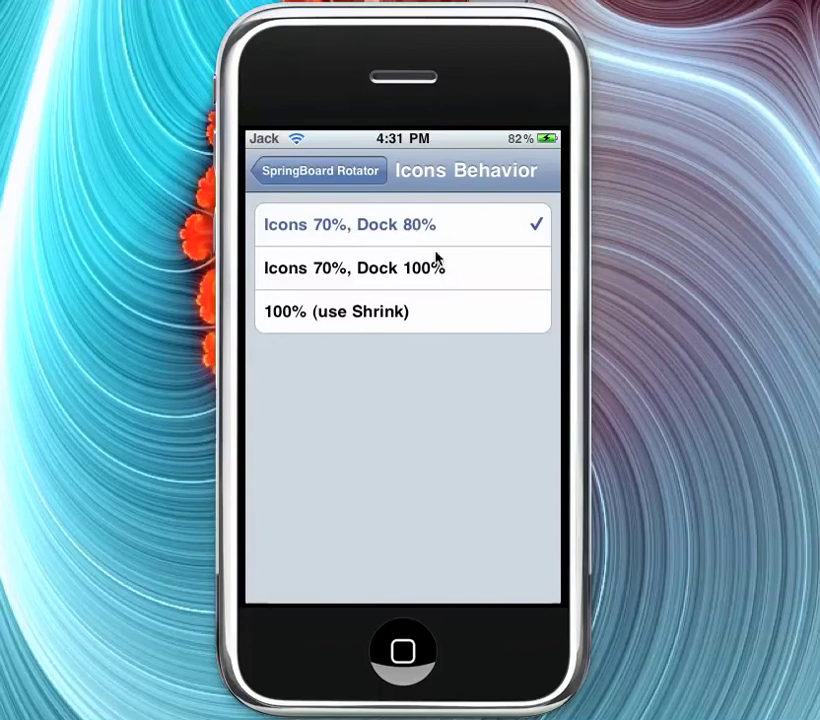
mouse_move(333, 284)
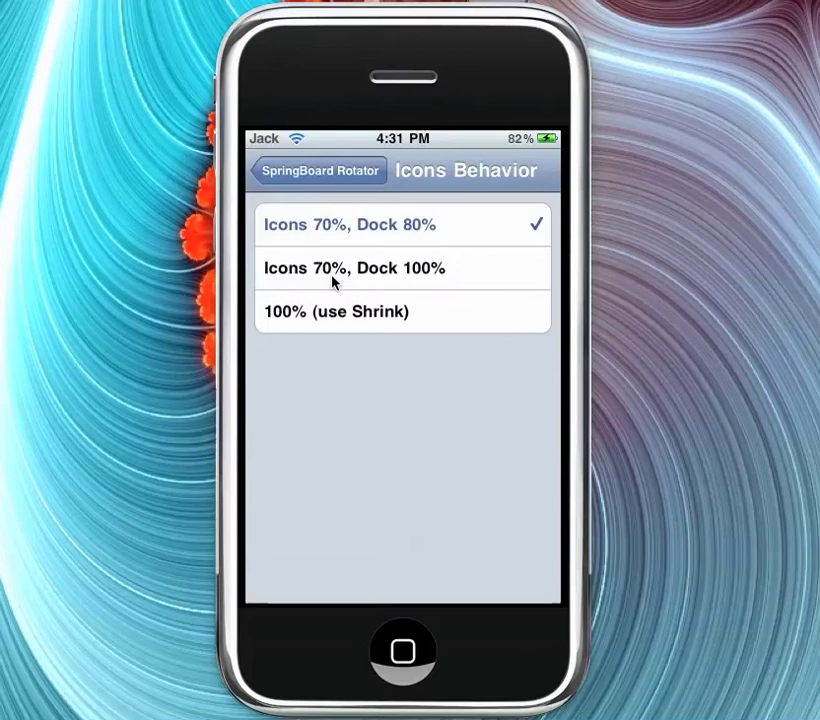
mouse_move(428, 286)
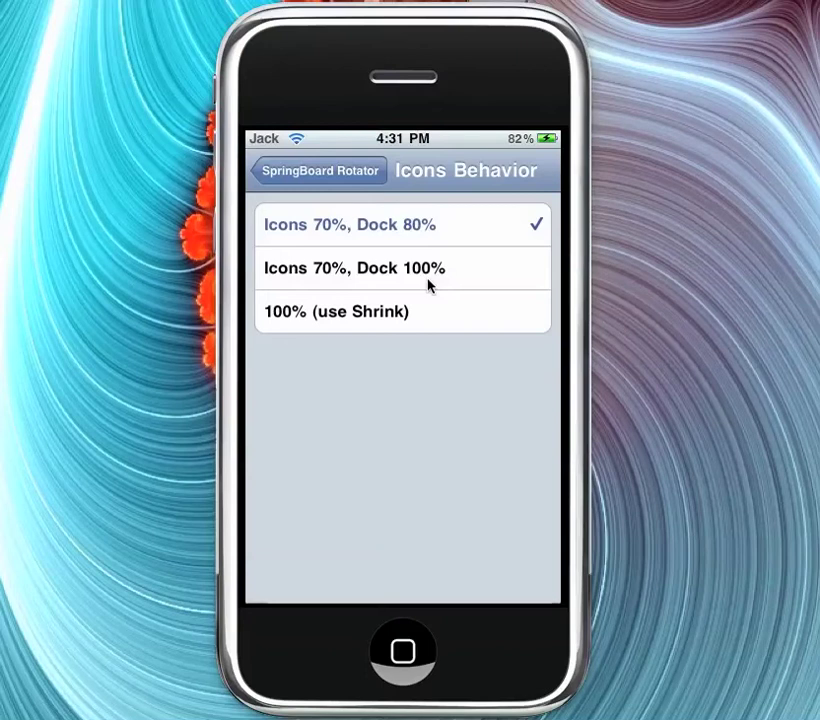
Step: Return from Icons Behavior to the SpringBoard Rotator settings page
click(318, 170)
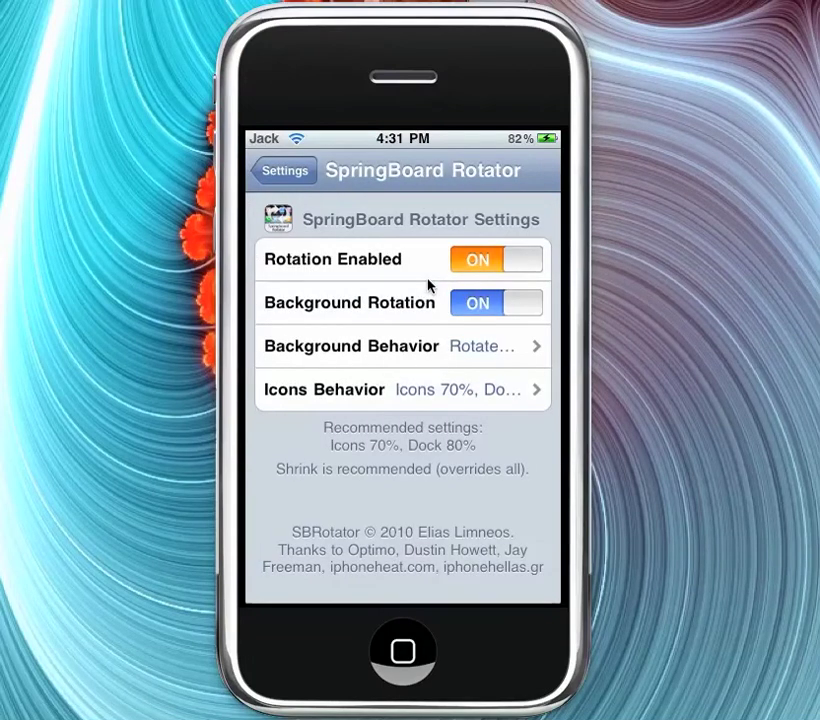
Step: Go back to the main Settings list and leave Settings for the upside-down home screen
scroll(up, 3)
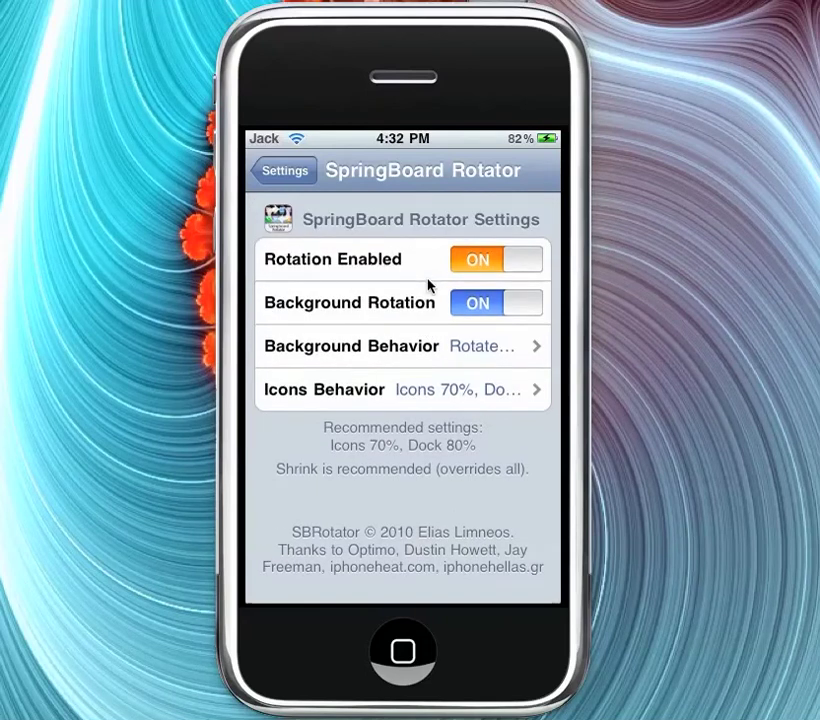
click(284, 170)
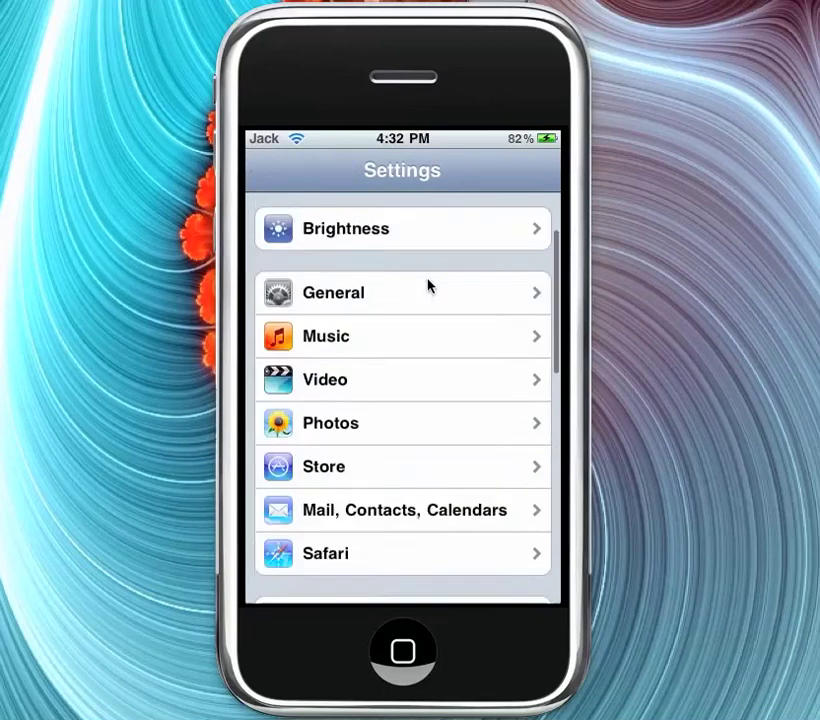
scroll(down, 3)
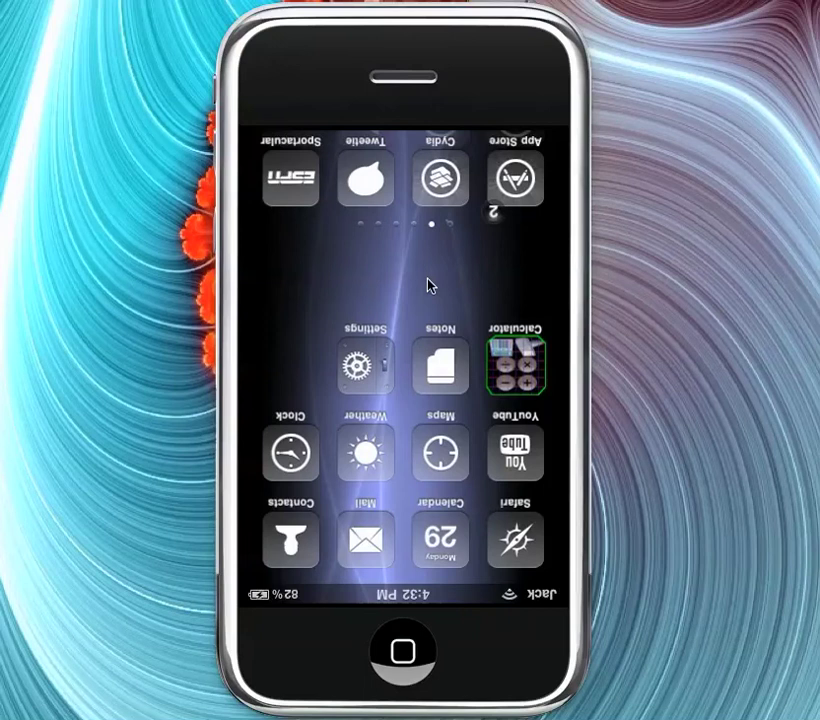
Step: Swipe to the portrait home page with Alien Pong, AppBox Pro and Facebook
scroll(left, 3)
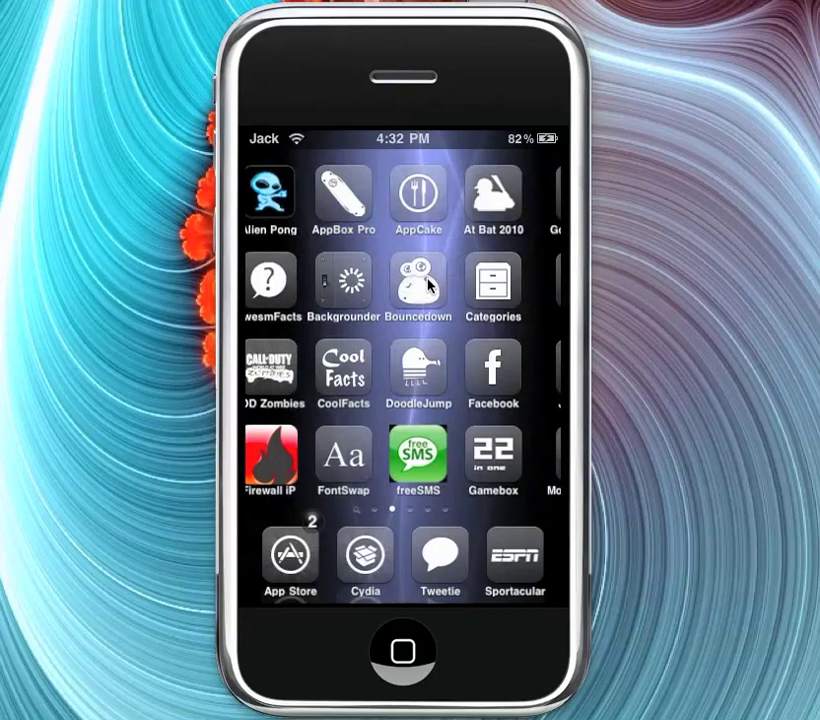
Step: Swipe across the landscape home screen to Google Earth, iFile, JellyCar 2 and Moron Test
scroll(left, 3)
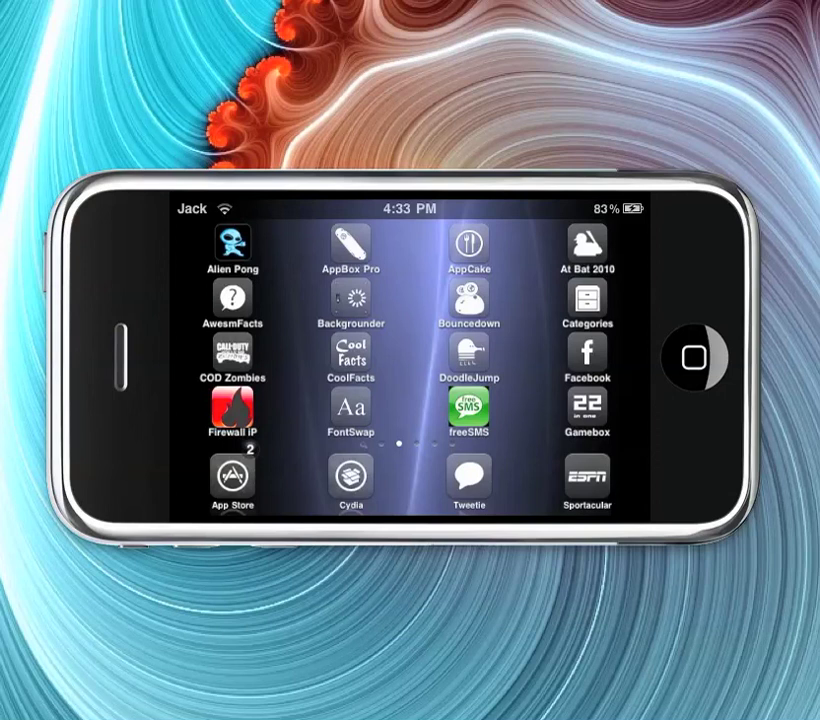
scroll(left, 3)
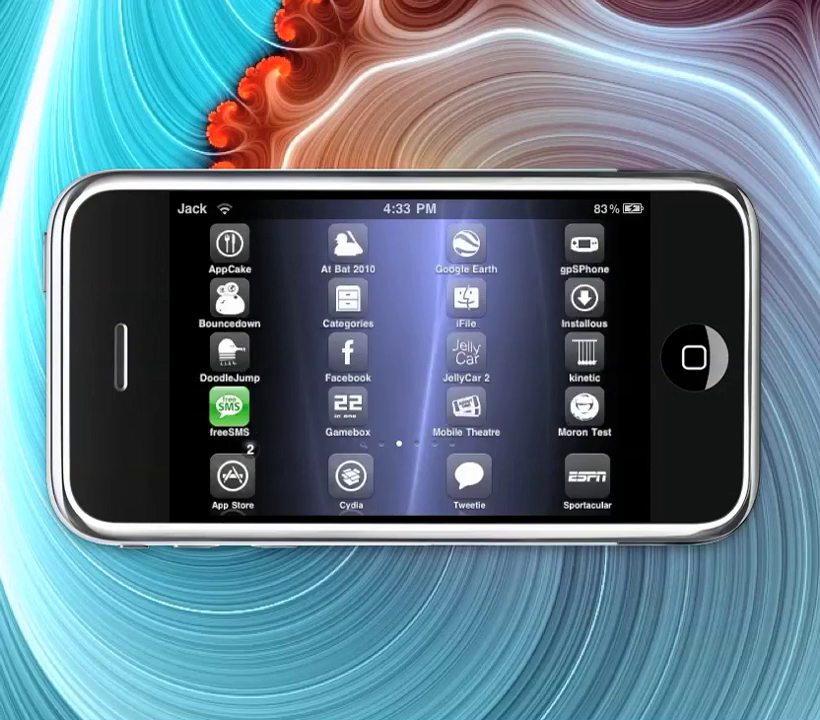